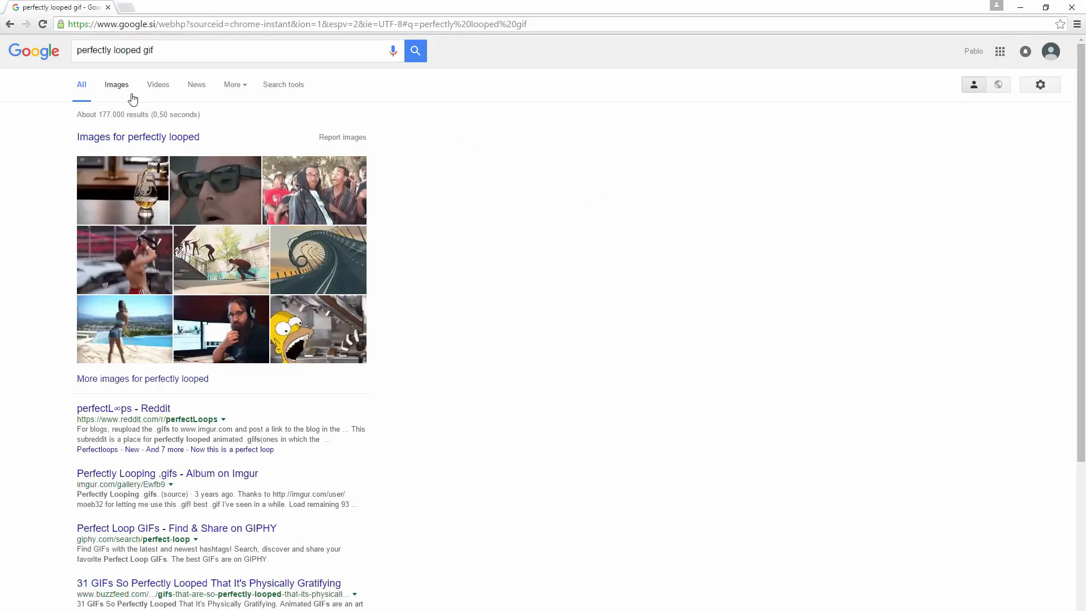
Step: View image results for 'perfectly looped gif' and pick the sunglasses GIF
left_click(115, 84)
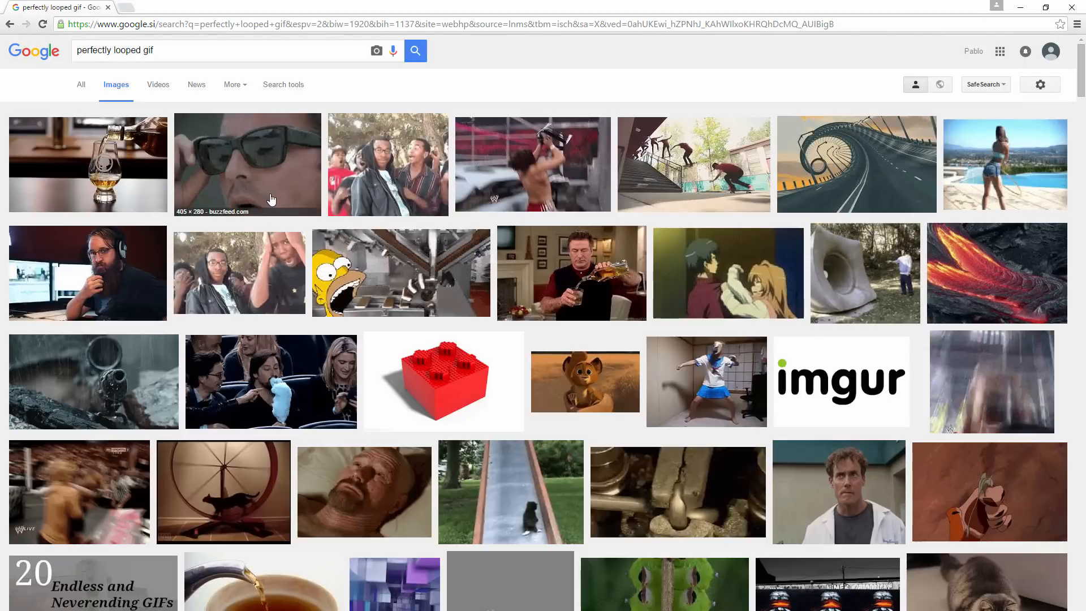
left_click(248, 164)
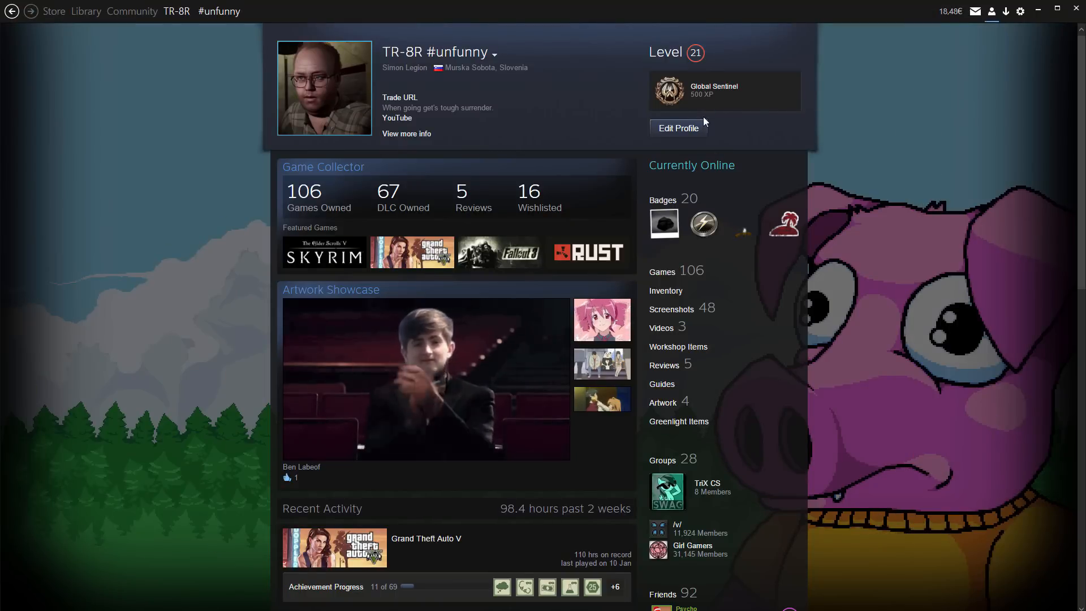
mouse_move(669, 319)
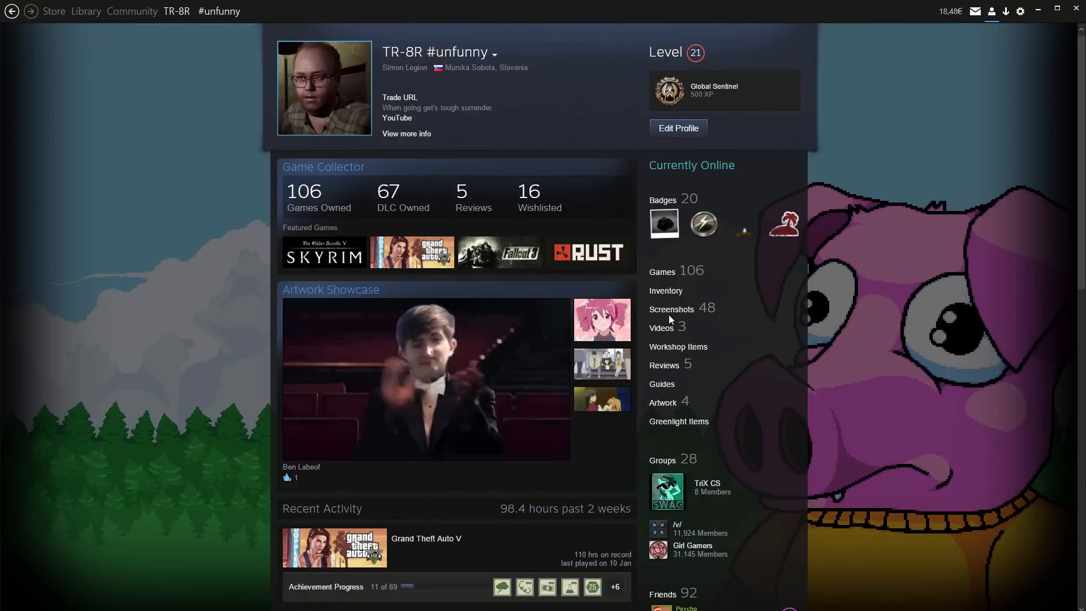
Step: Reach the profile's Artwork collection via Screenshots and start a new artwork upload
left_click(671, 309)
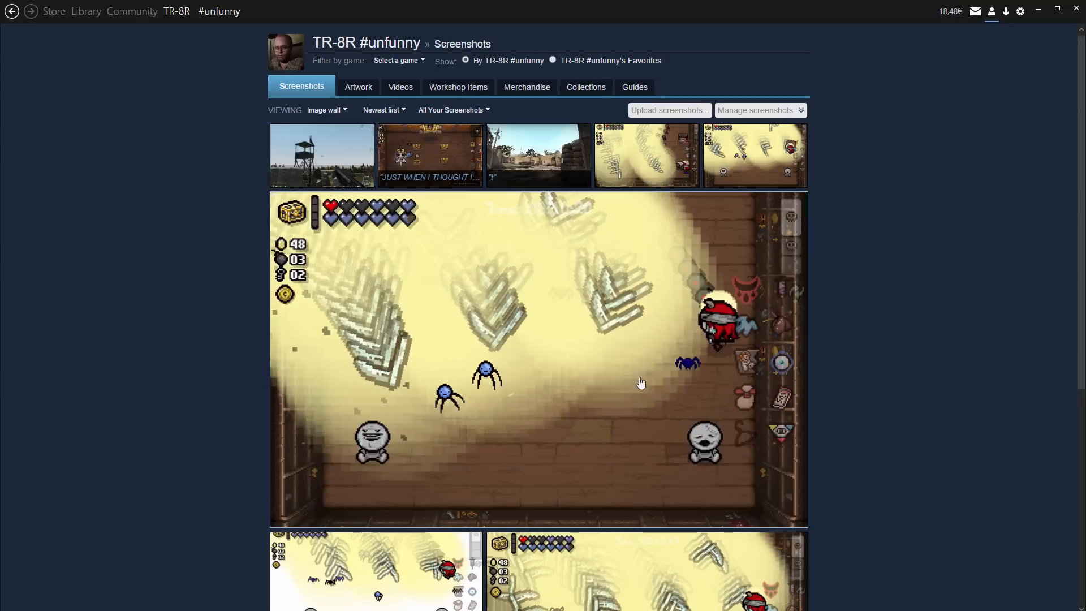
left_click(358, 87)
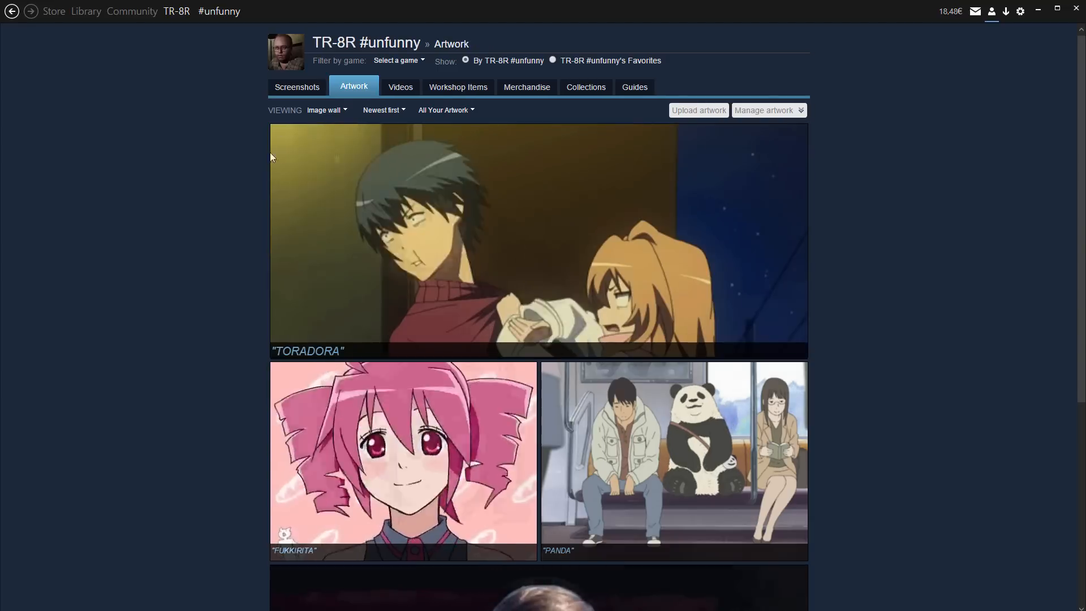
left_click(698, 109)
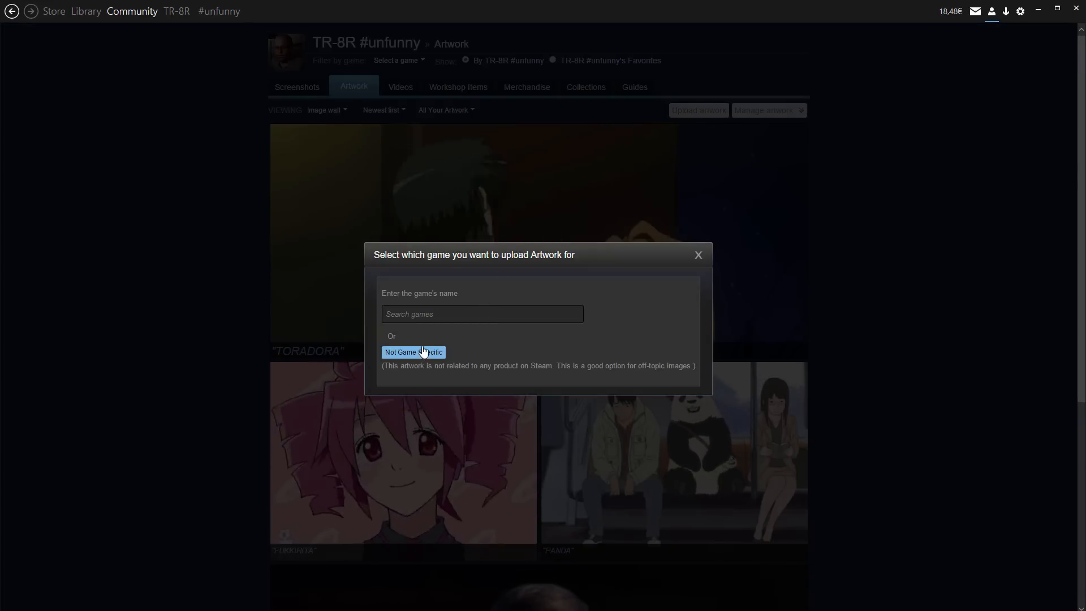
Step: Make the upload Not Game Specific and title it 'Deal with it'
left_click(413, 352)
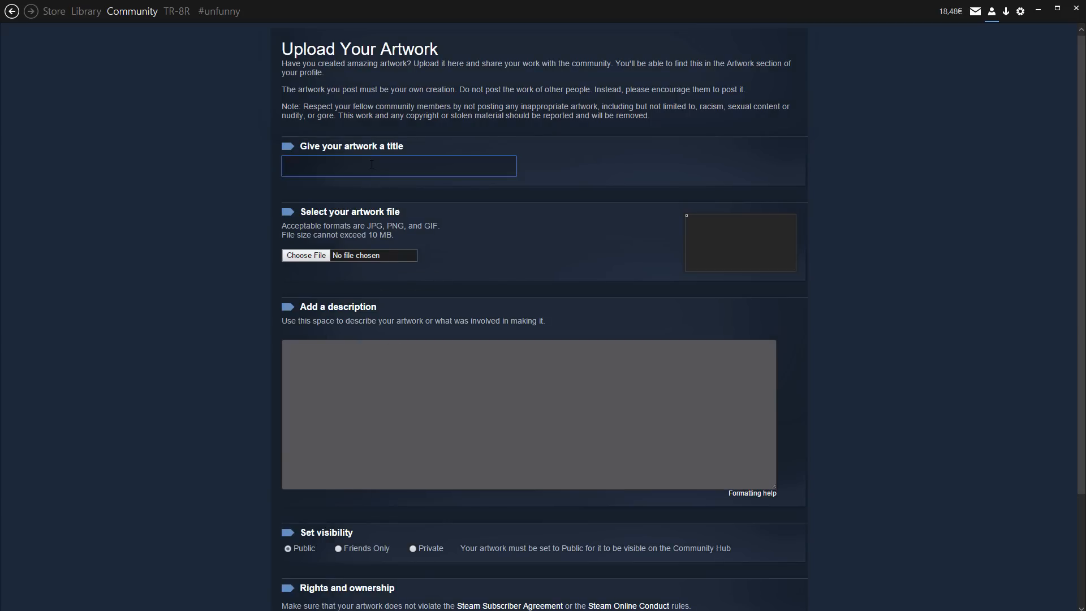
mouse_move(88, 206)
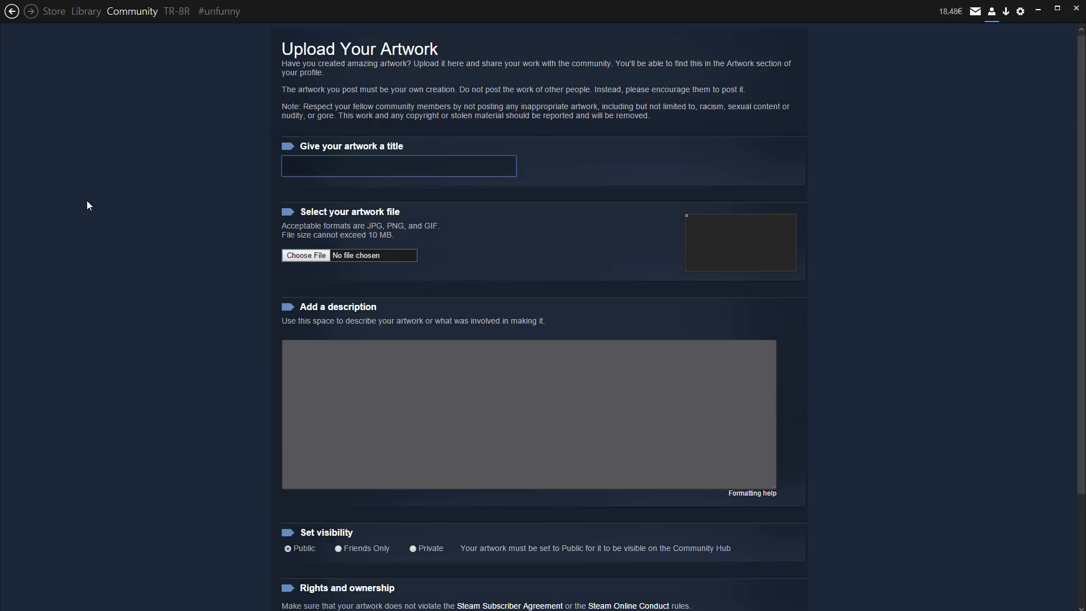
type("Deal wit")
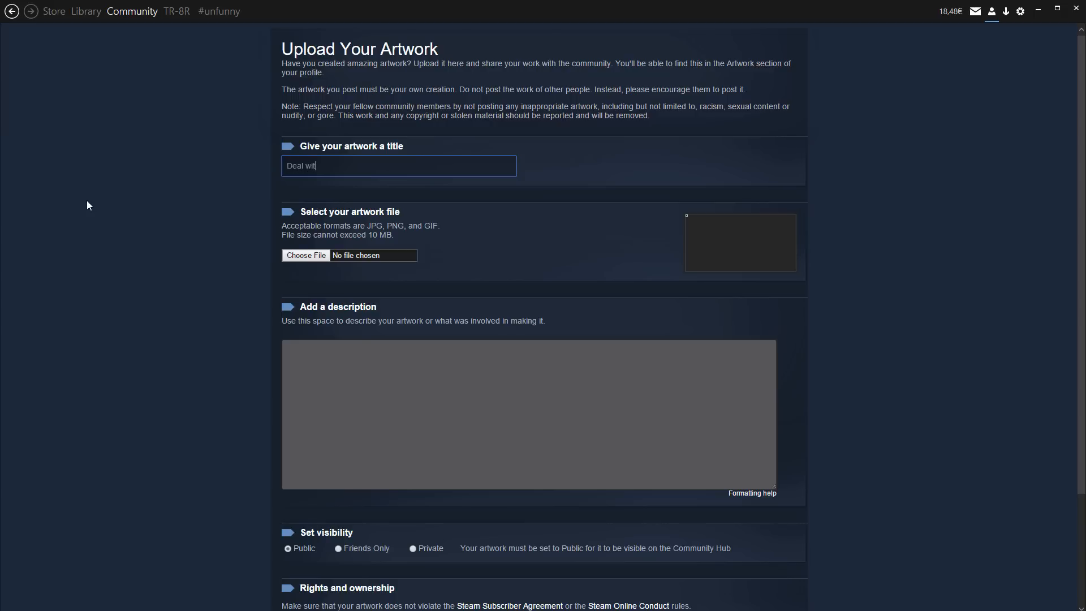
type("h it")
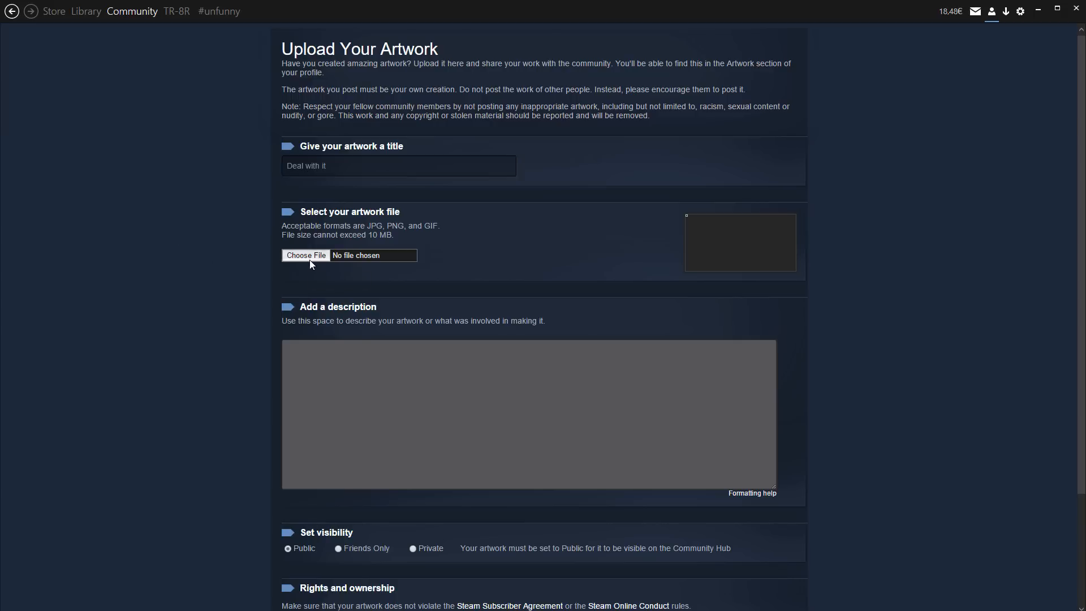
Step: Attach the sunglasses GIF from the desktop, describe it as 'Glasses', and tick the creator certification
left_click(306, 256)
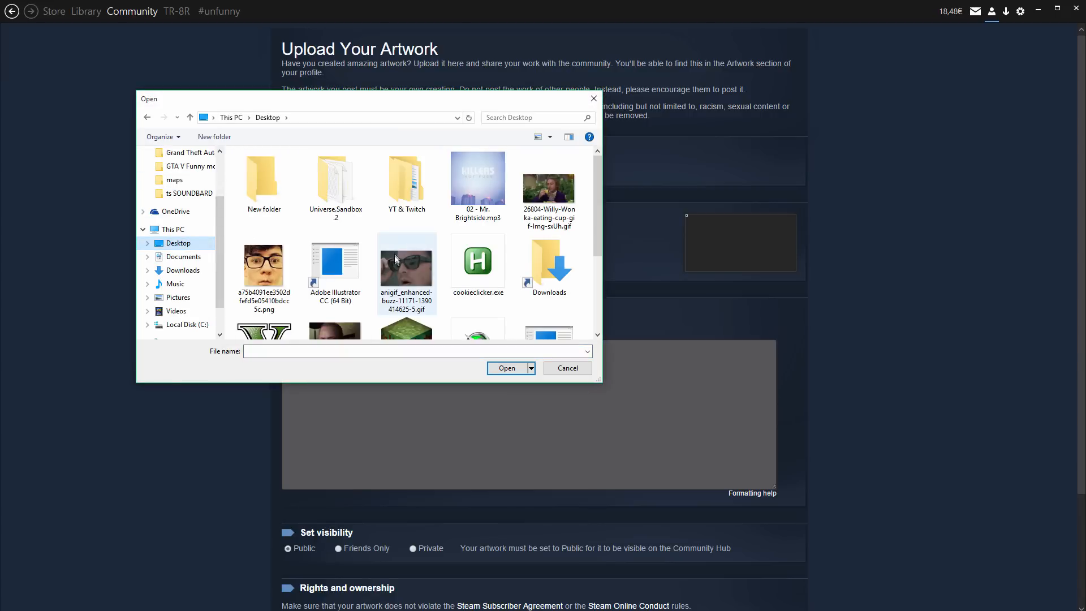
left_click(505, 367)
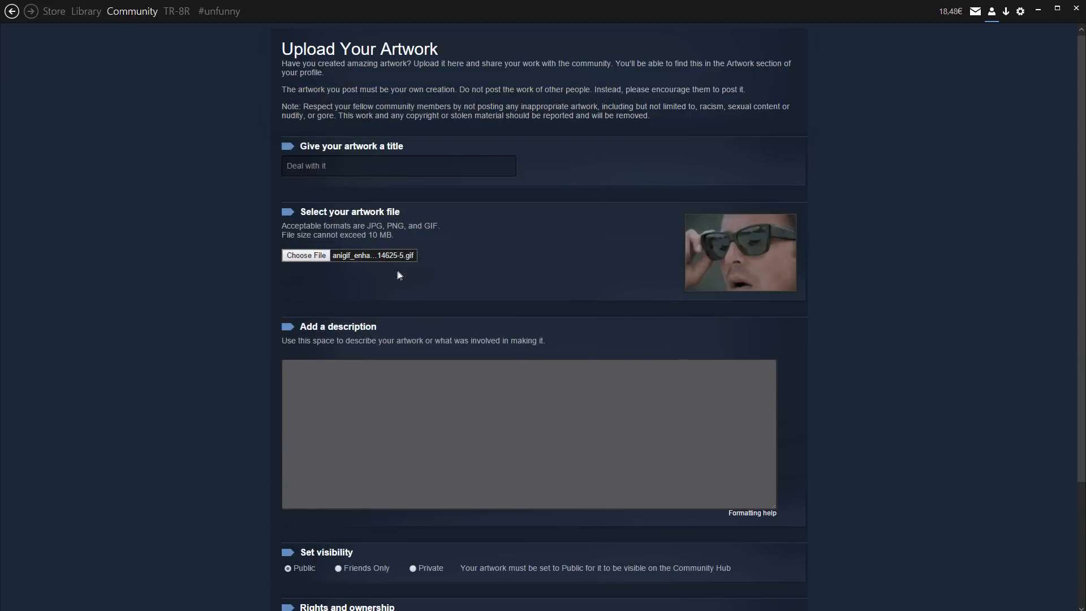
scroll("down", 3)
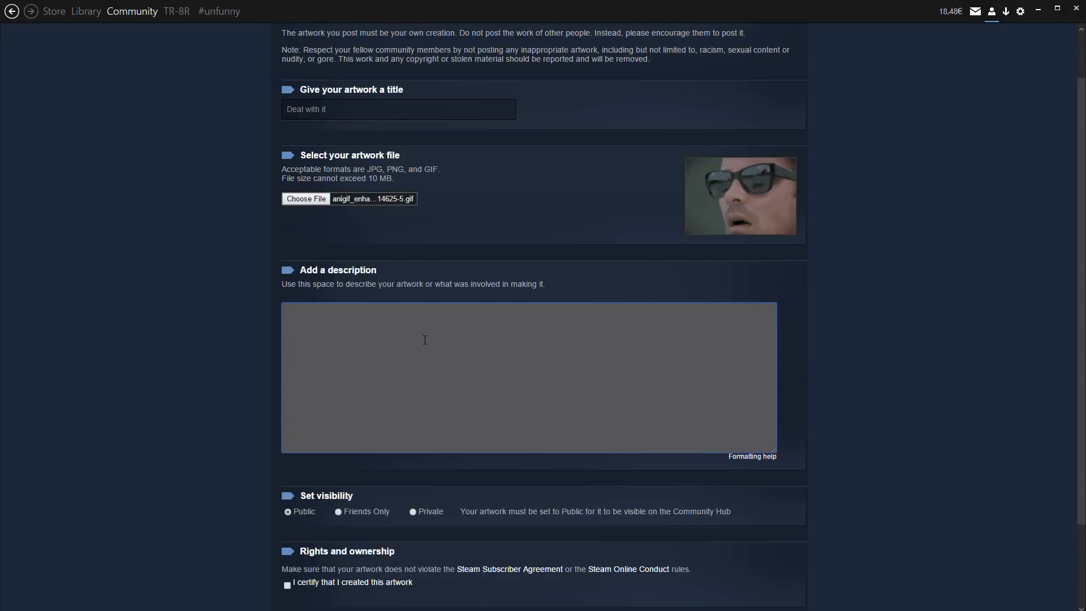
type("Glasses")
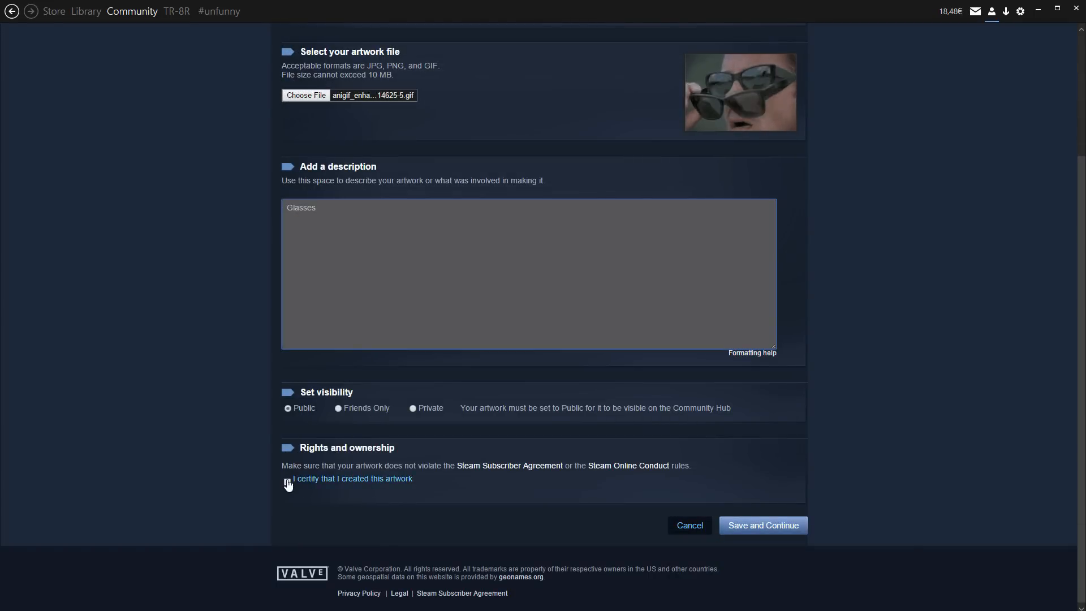
left_click(286, 482)
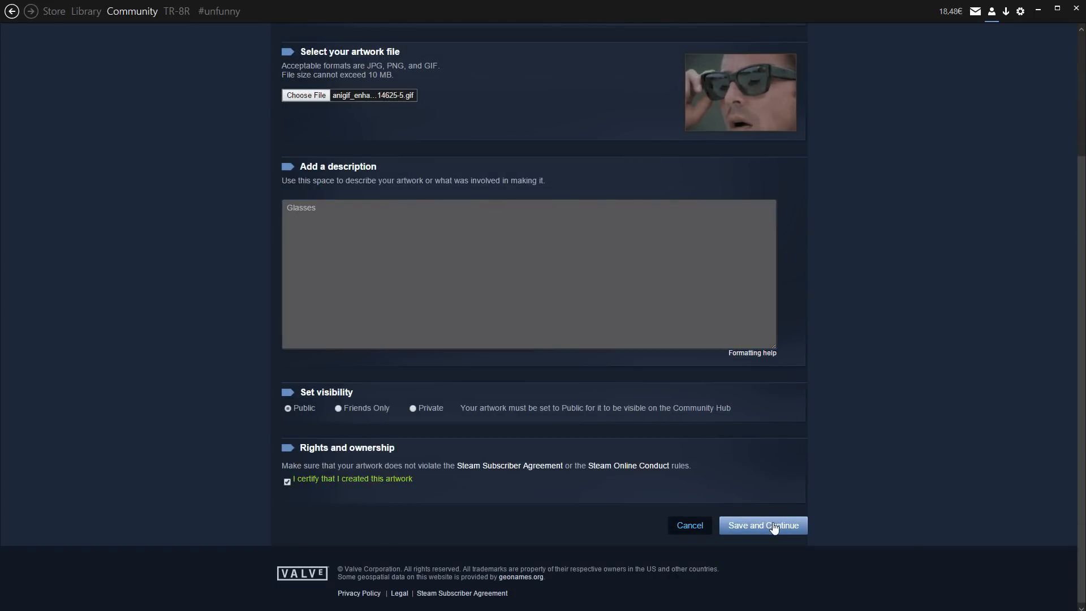
Step: Publish the 'Deal with it' artwork and head back to the profile page
scroll("up", 3)
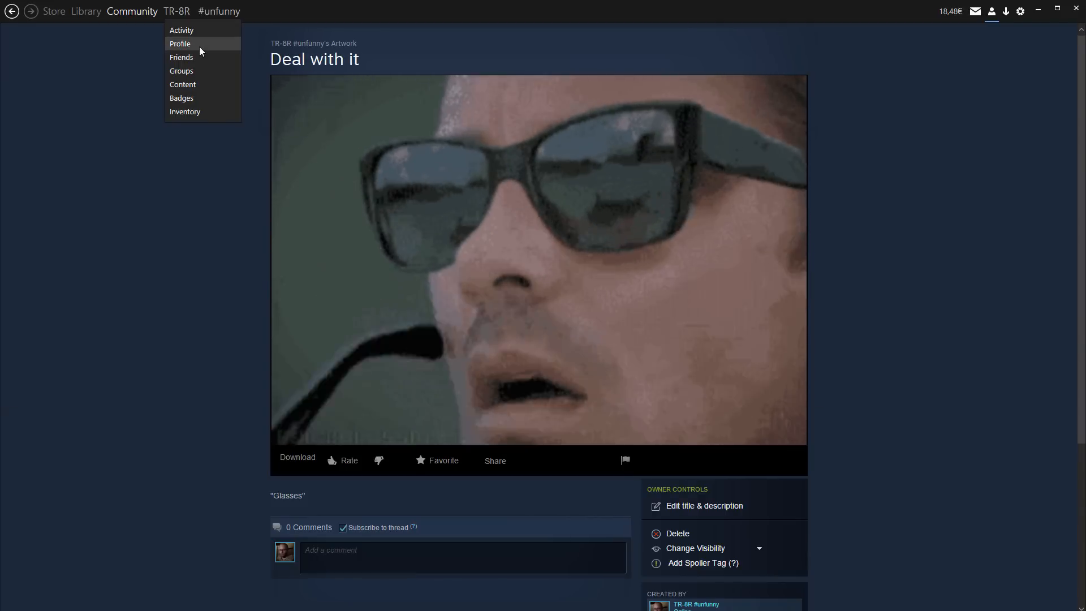
left_click(180, 45)
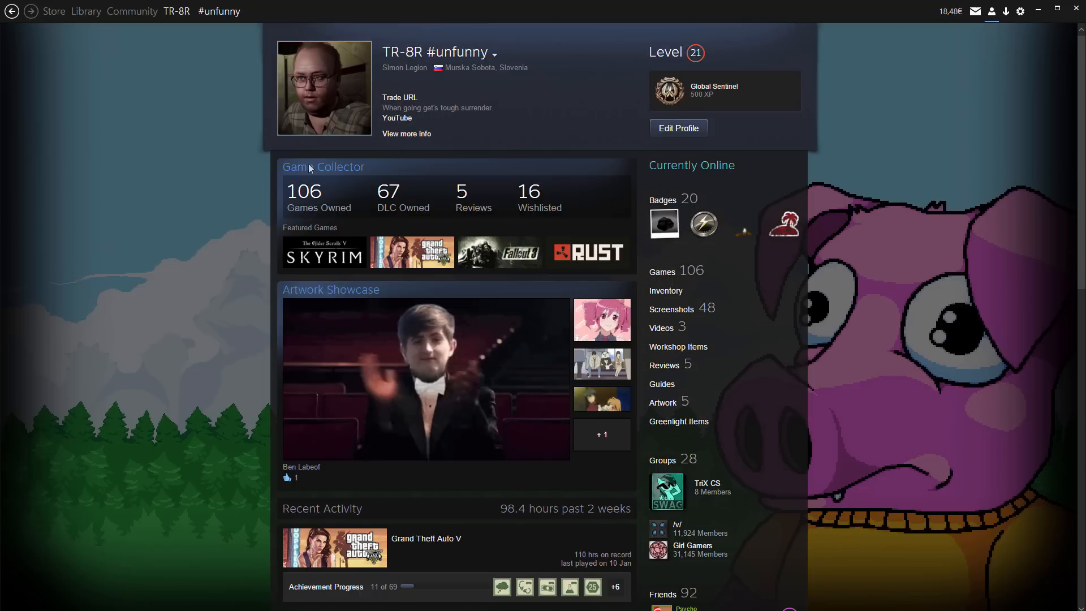
mouse_move(682, 141)
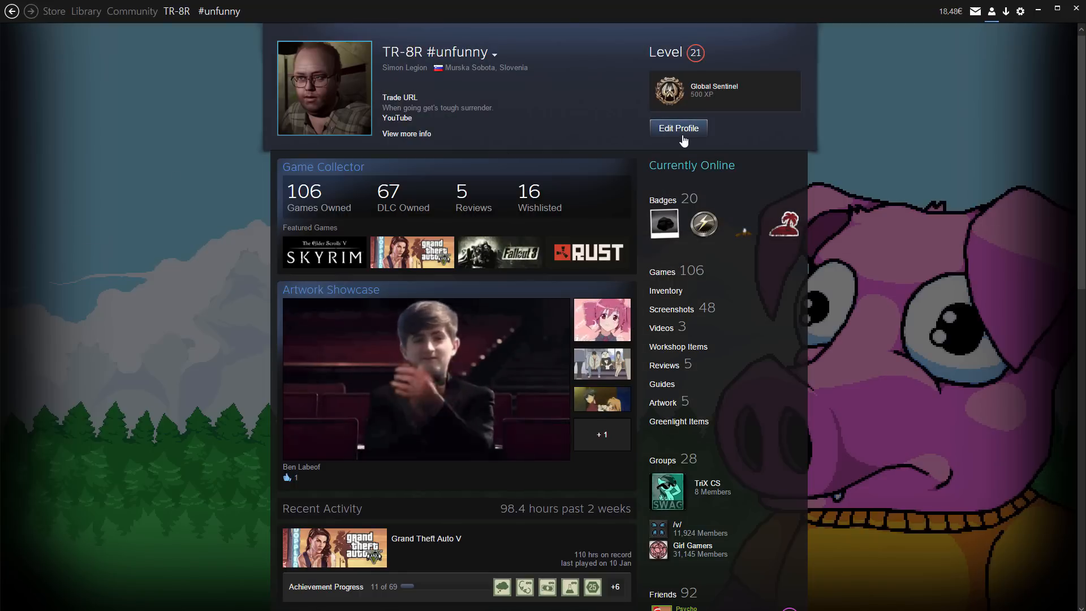
Step: Edit the profile so the sunglasses GIF leads the Artwork Showcase, save, and view the result
left_click(677, 128)
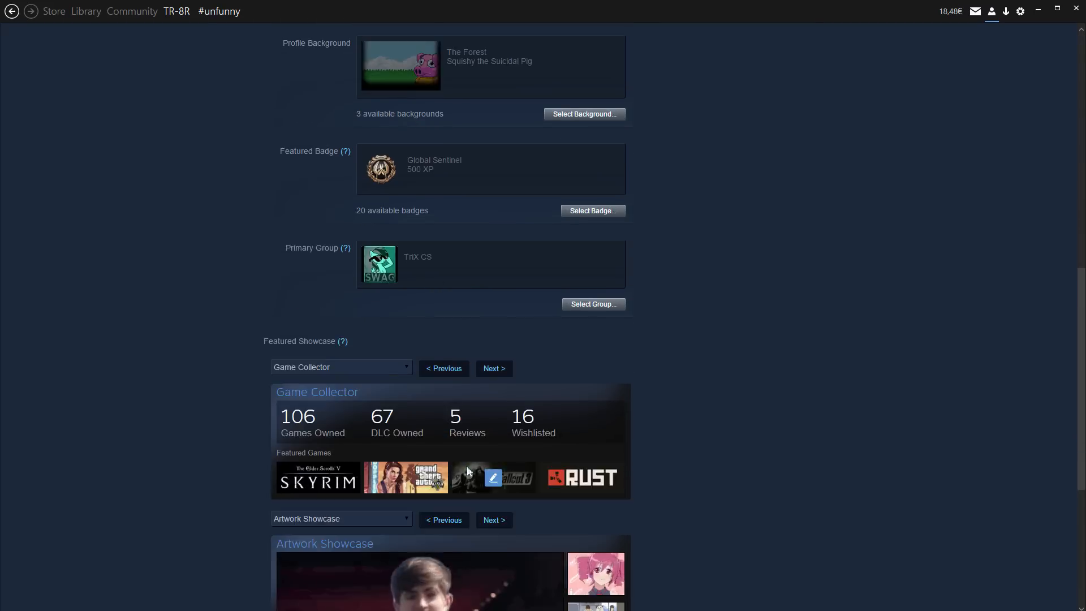
left_click(595, 573)
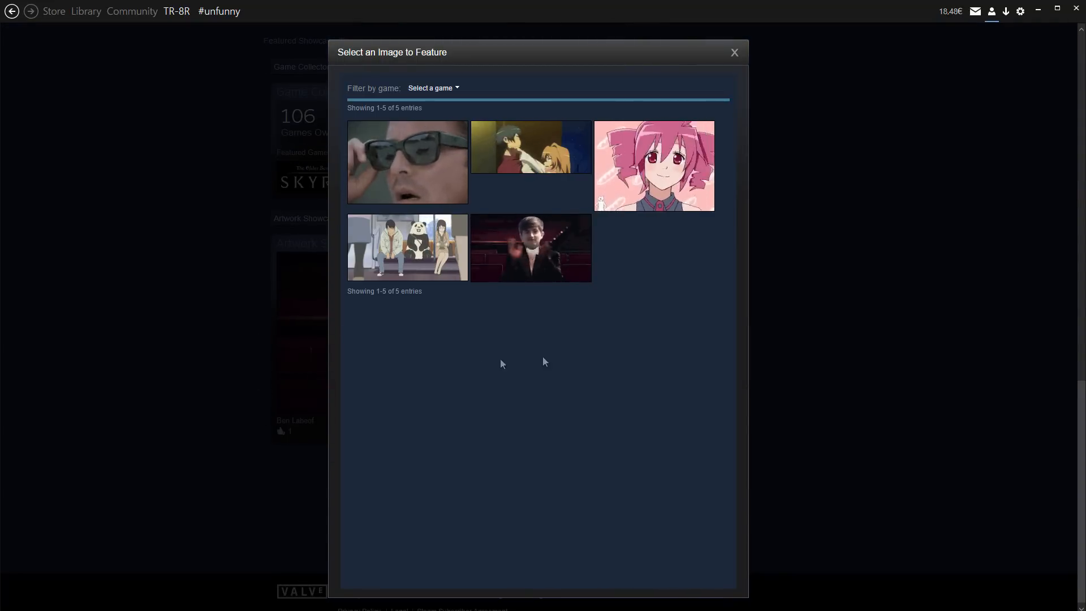
mouse_move(427, 178)
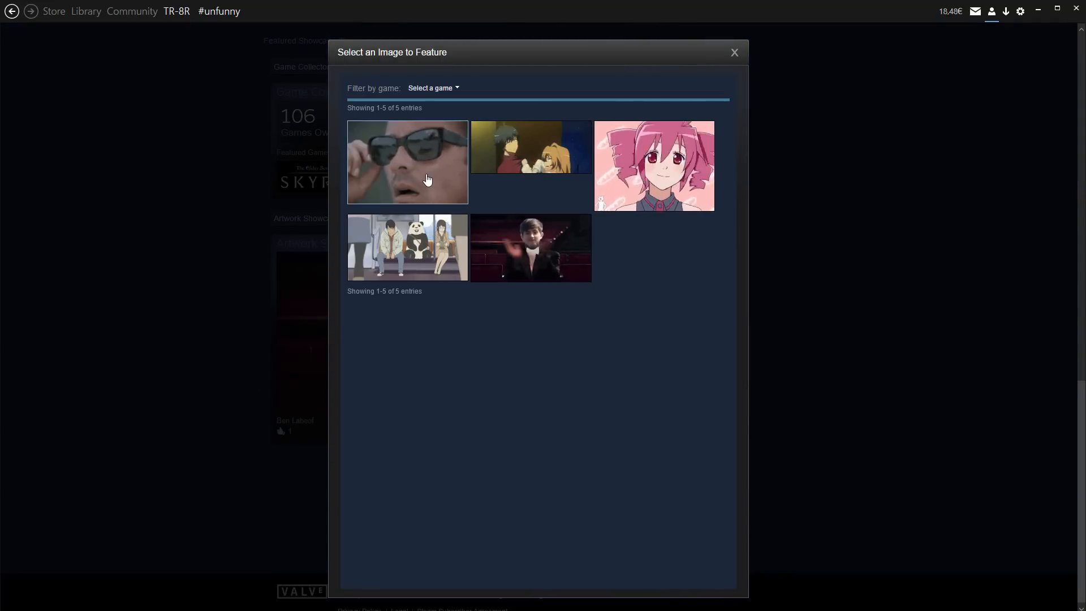
left_click(408, 162)
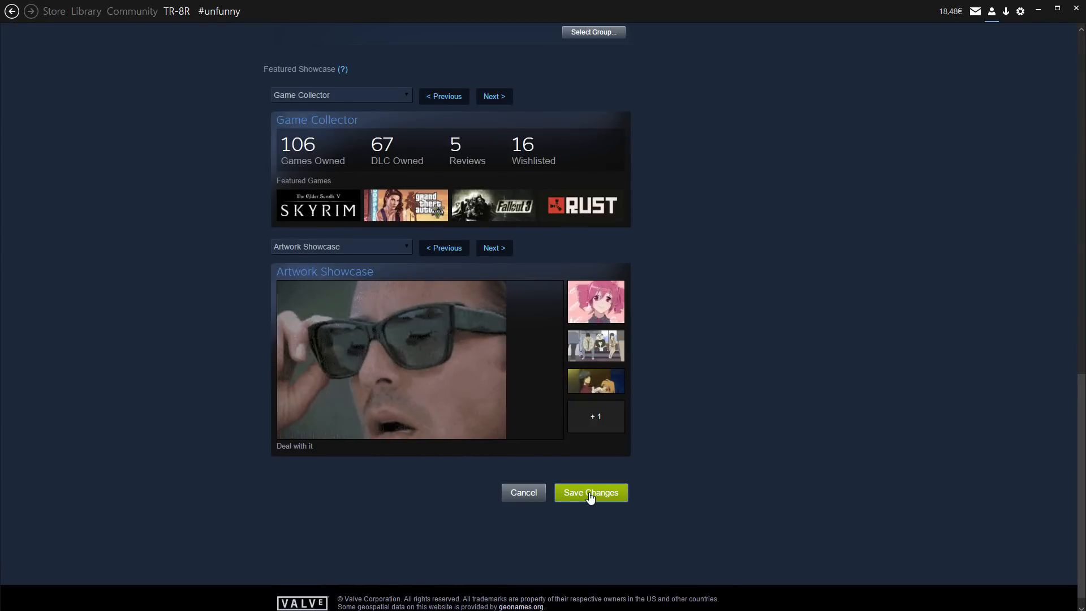
left_click(589, 492)
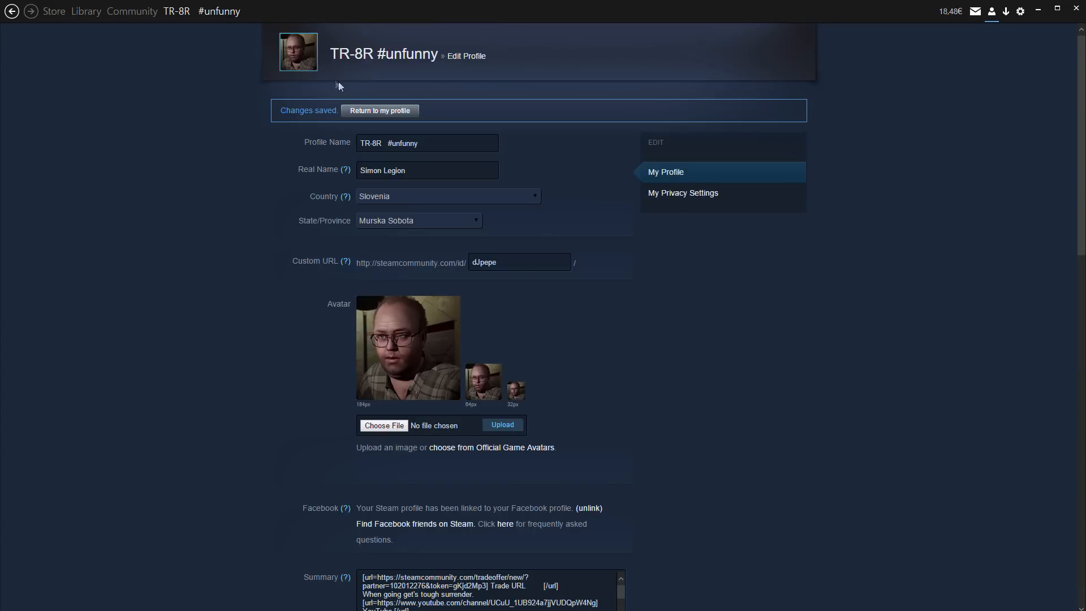
mouse_move(230, 283)
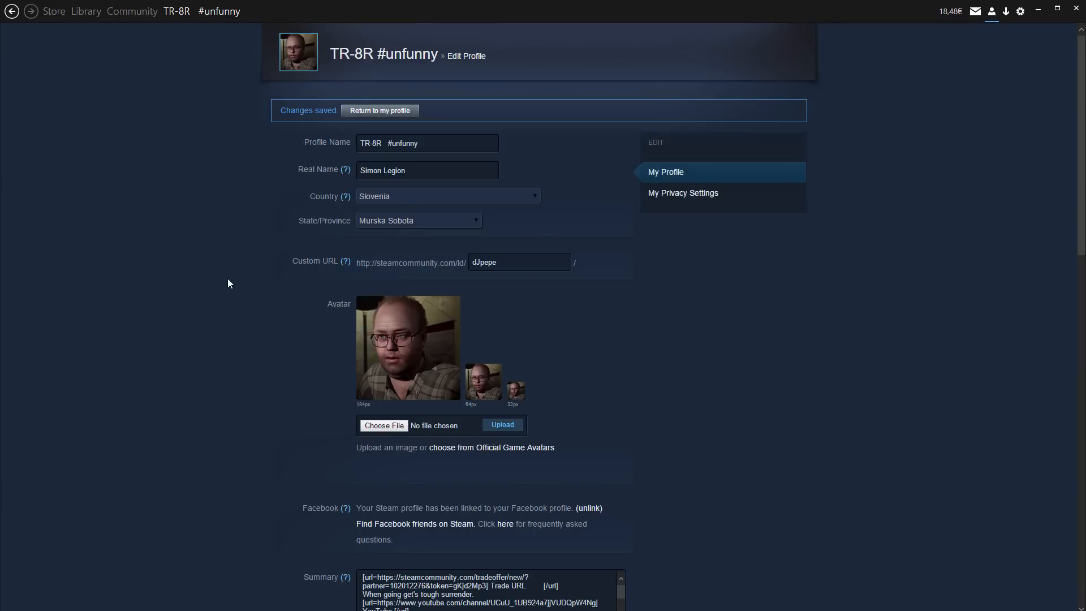
left_click(379, 110)
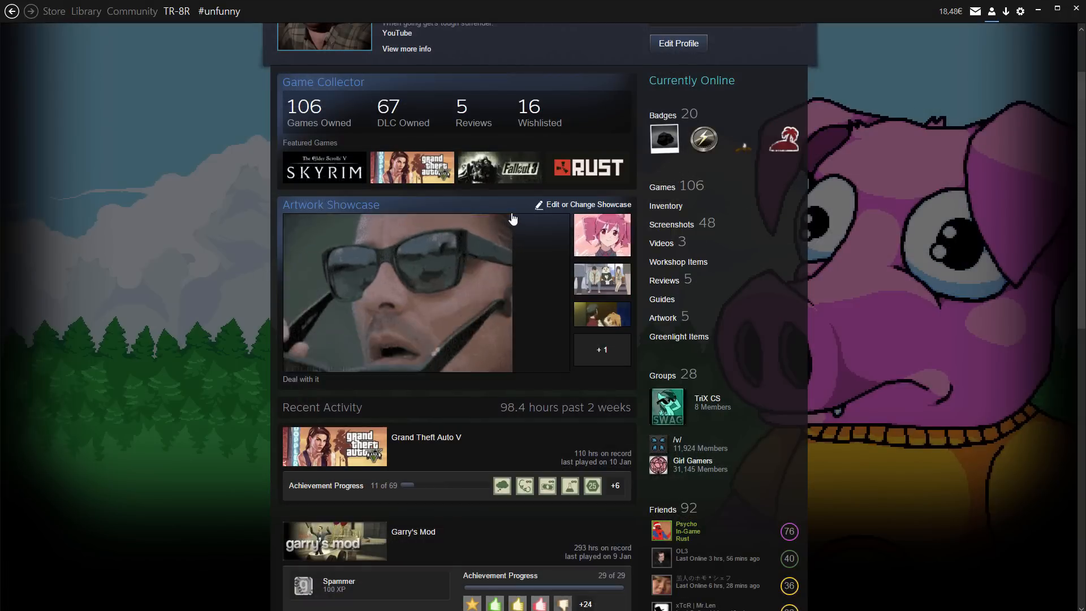